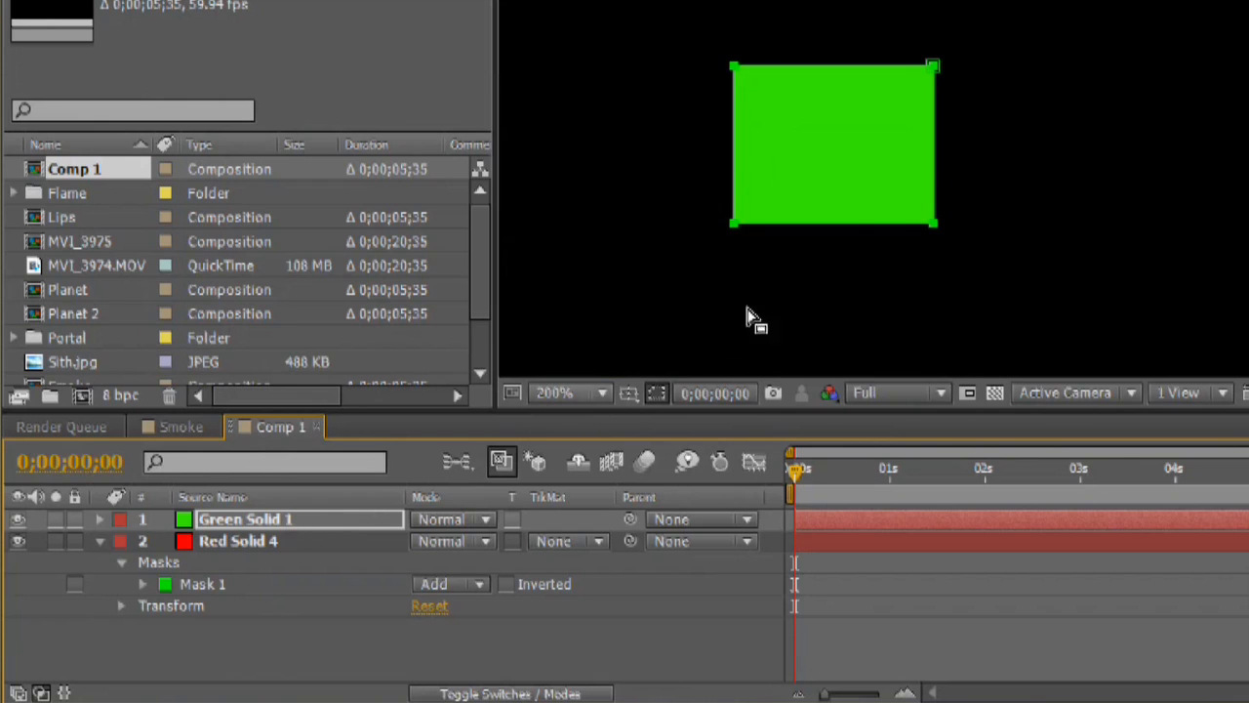
Start a new solid layer from the Layer menu for Comp 1.
left_click(835, 147)
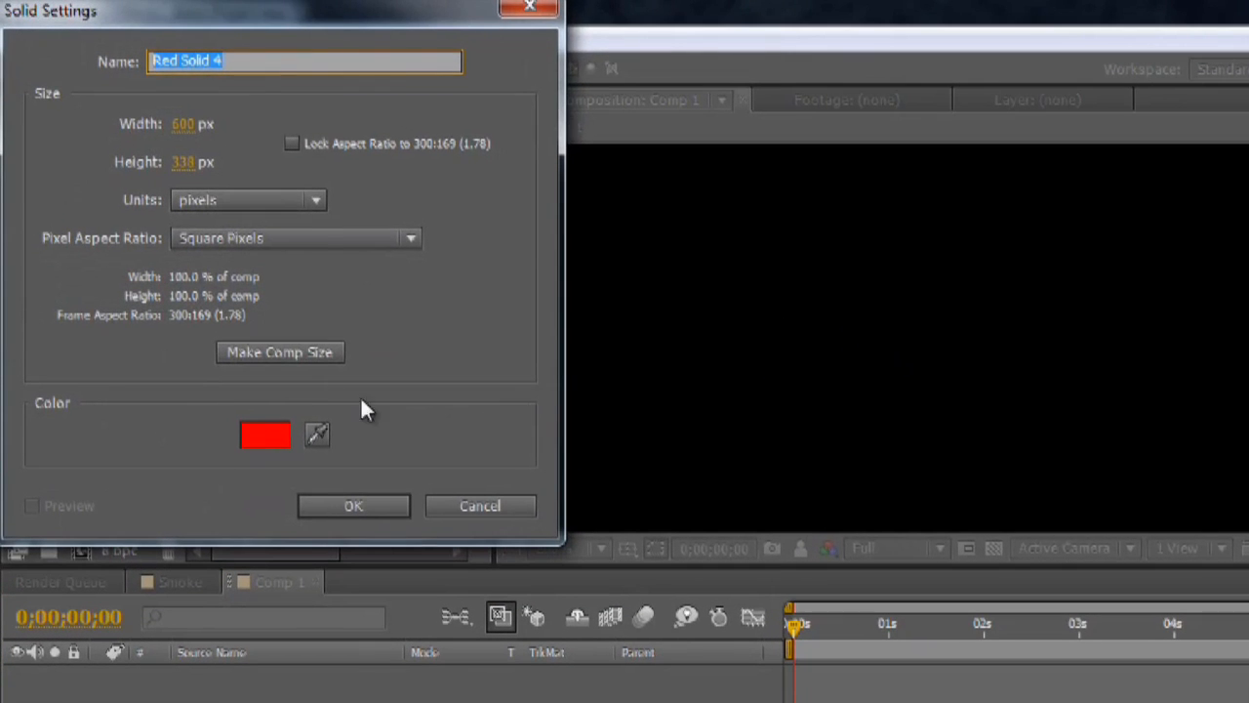
Add Red Solid 4 to Comp 1 and mask it to a central rectangle.
left_click(353, 505)
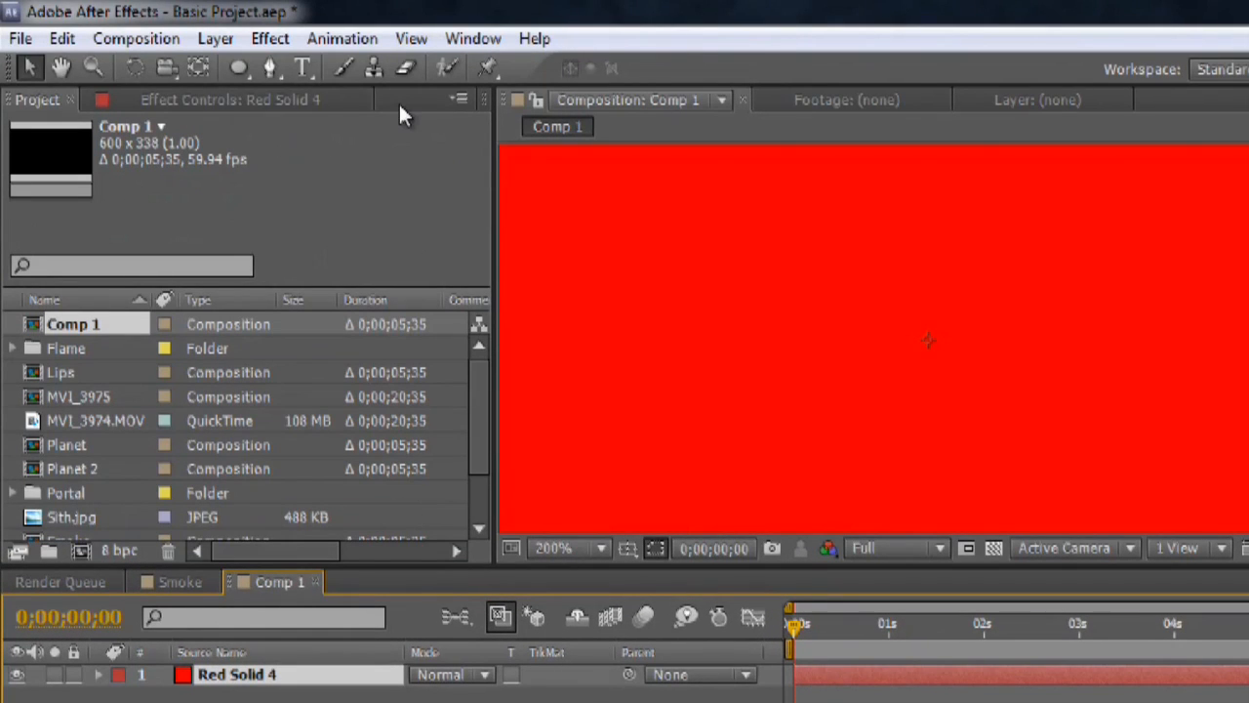
left_click(238, 66)
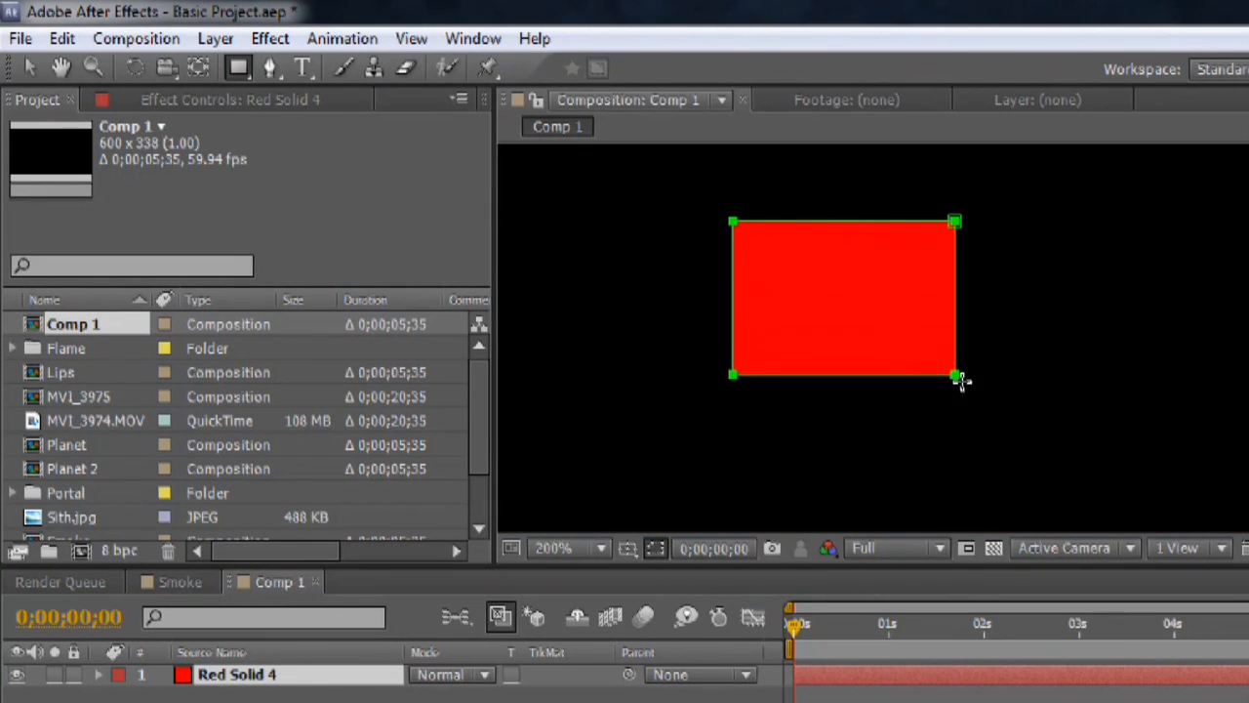
left_click_drag(954, 375, 932, 378)
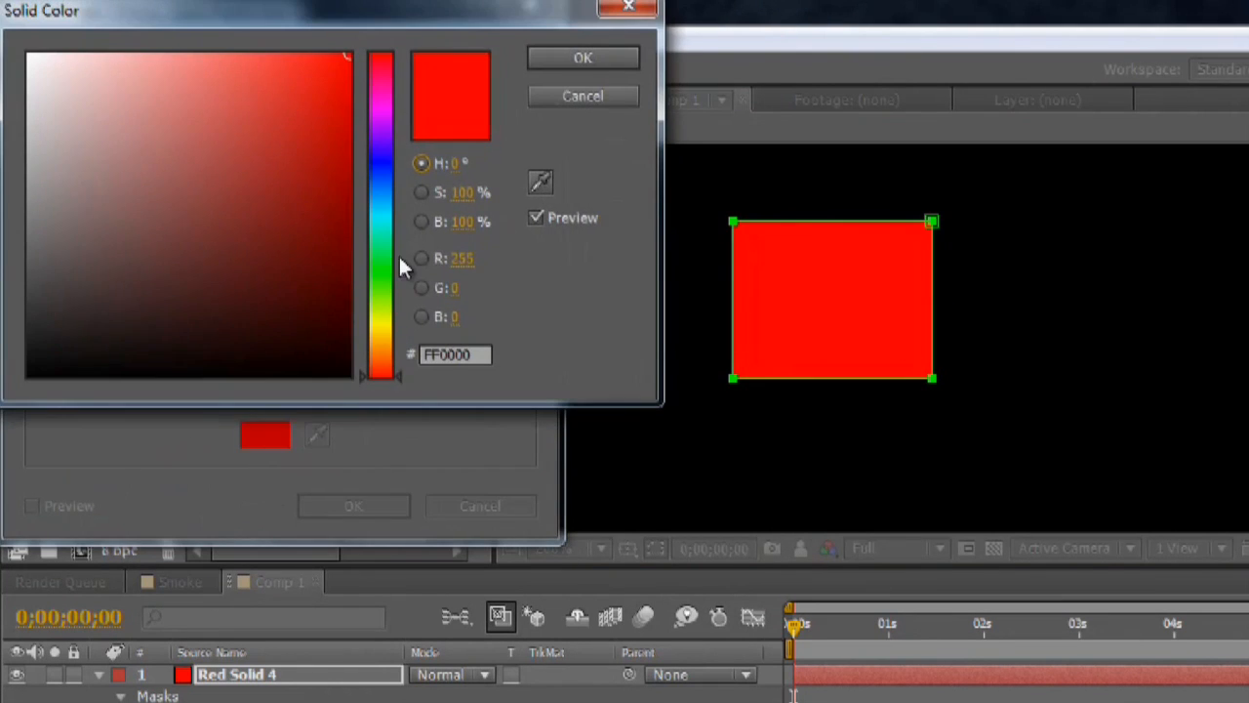
Pick green as the colour for the new Green Solid 1 layer.
left_click(582, 58)
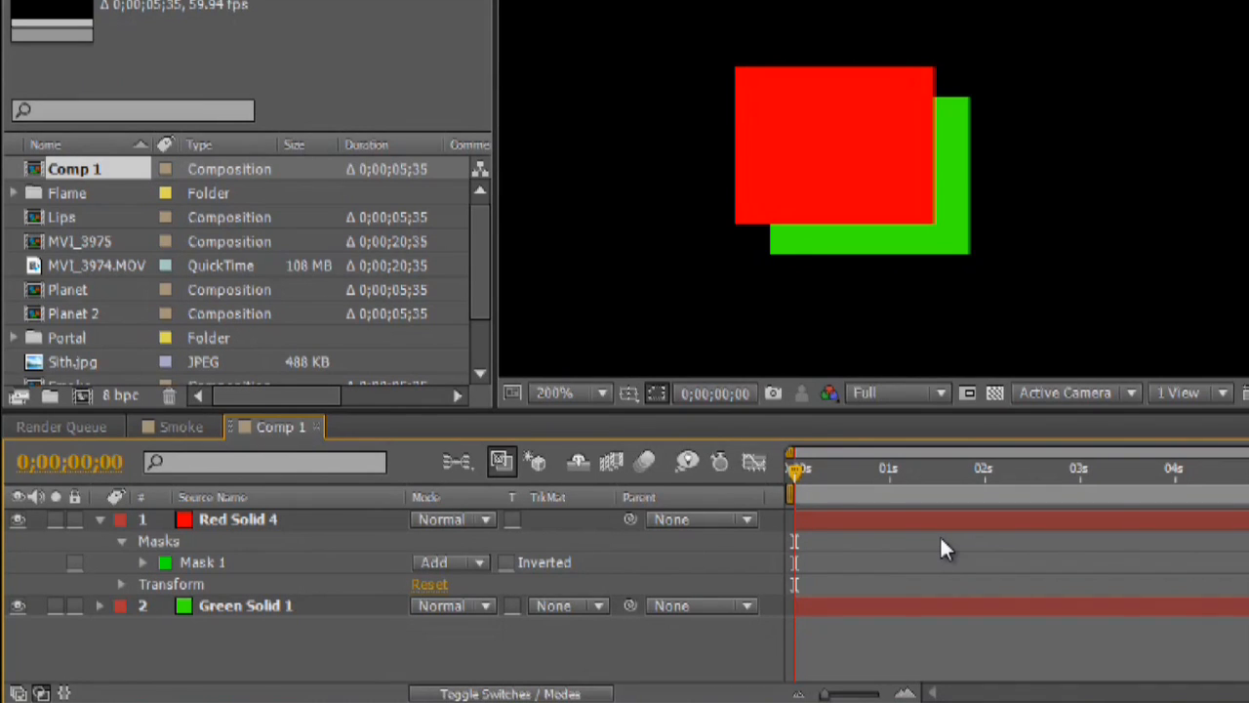
mouse_move(894, 488)
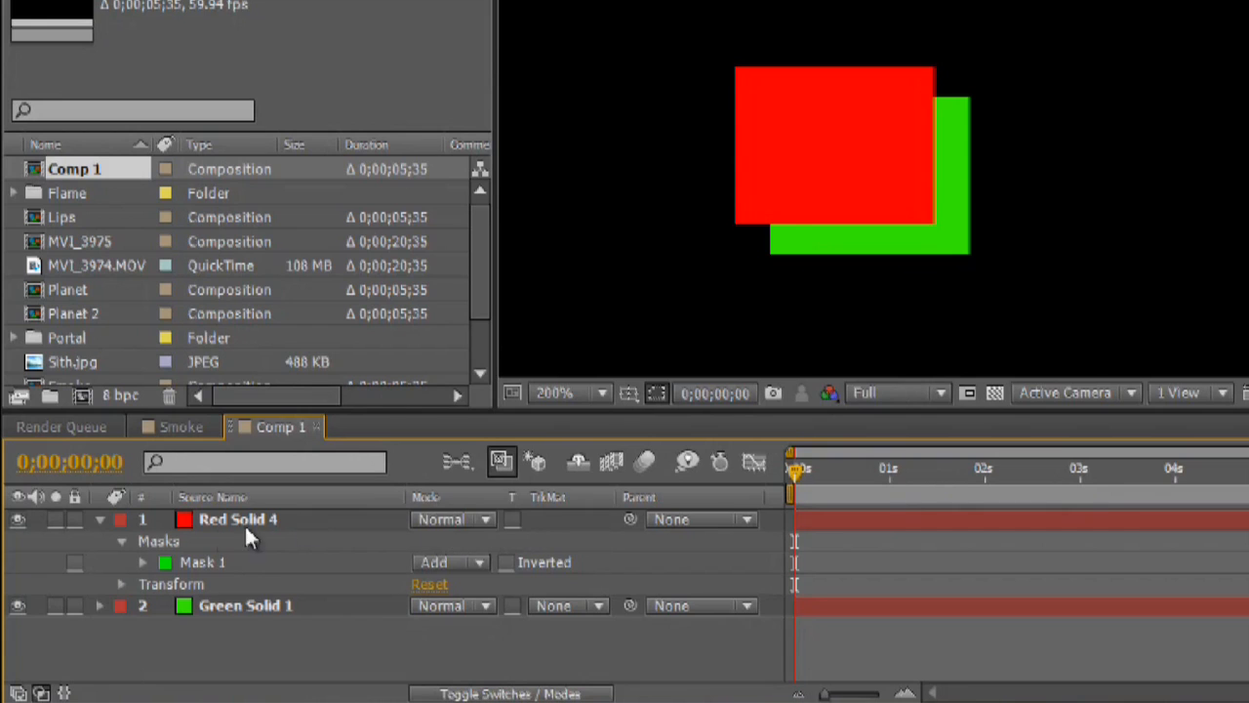
Pull the red mask's top-right corner inward into a slanted pentagon.
left_click(238, 519)
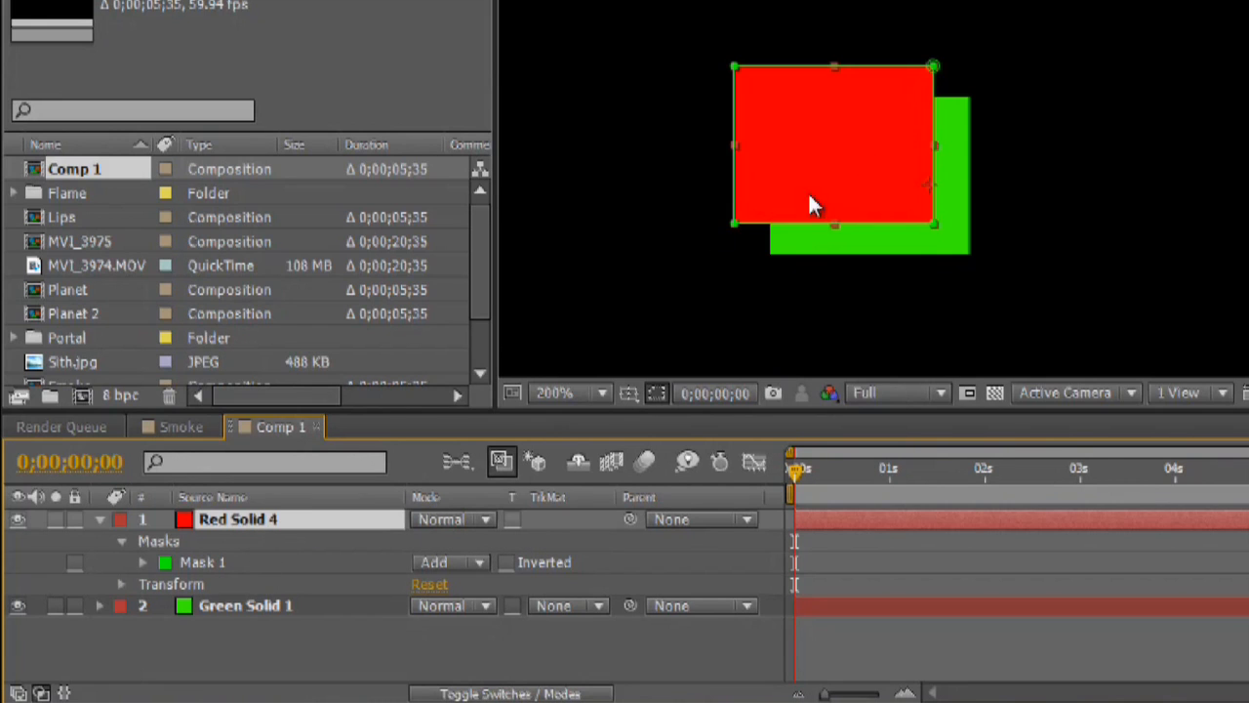
left_click_drag(933, 67, 901, 80)
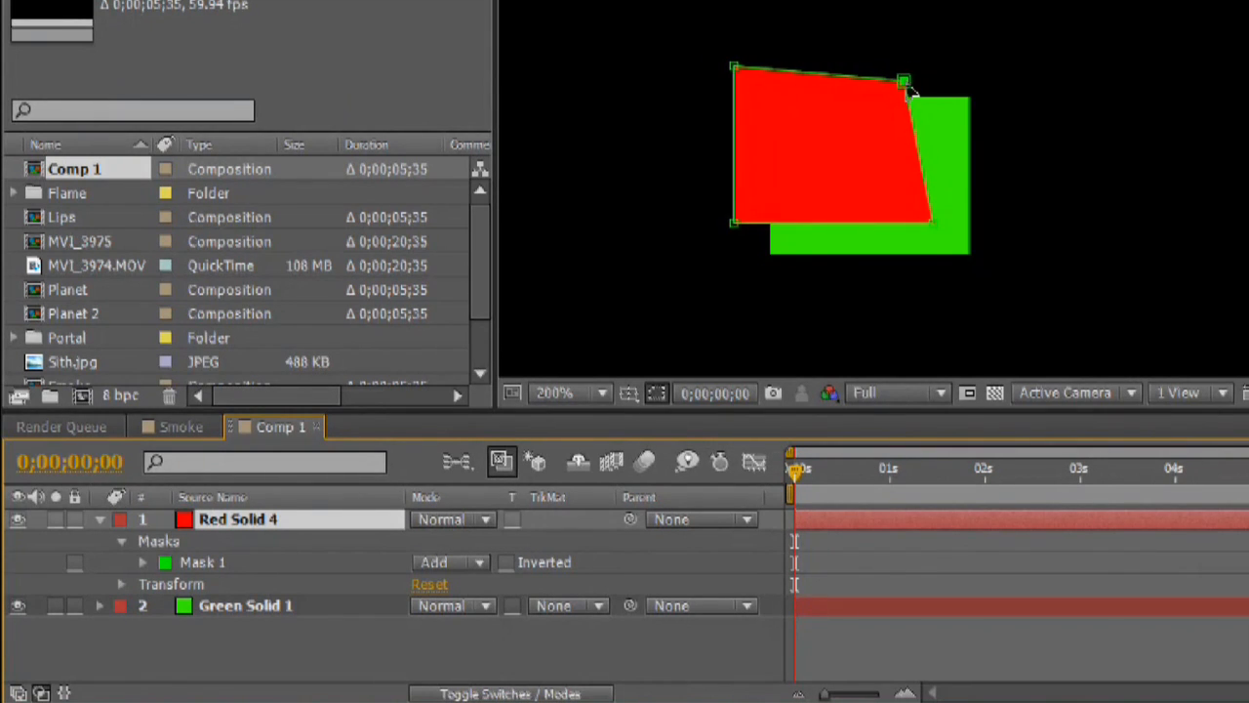
left_click(203, 562)
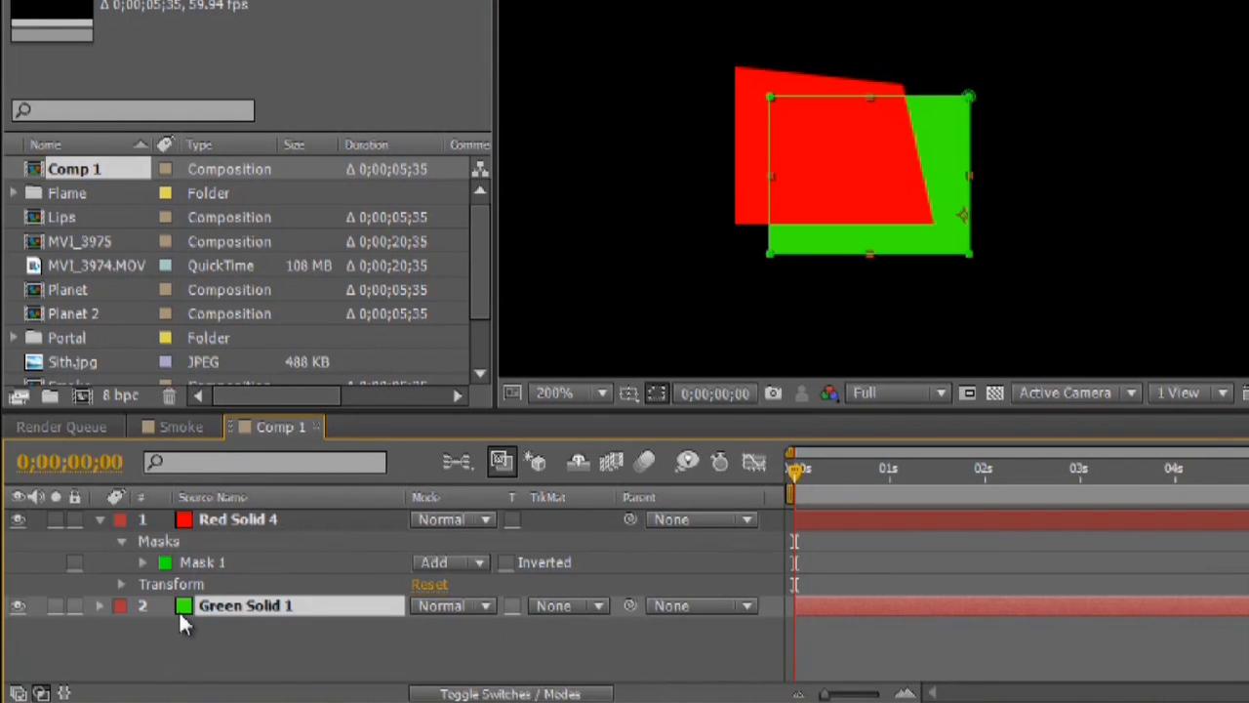
Select Green Solid 1's mask so it can follow the same slant.
double_click(246, 605)
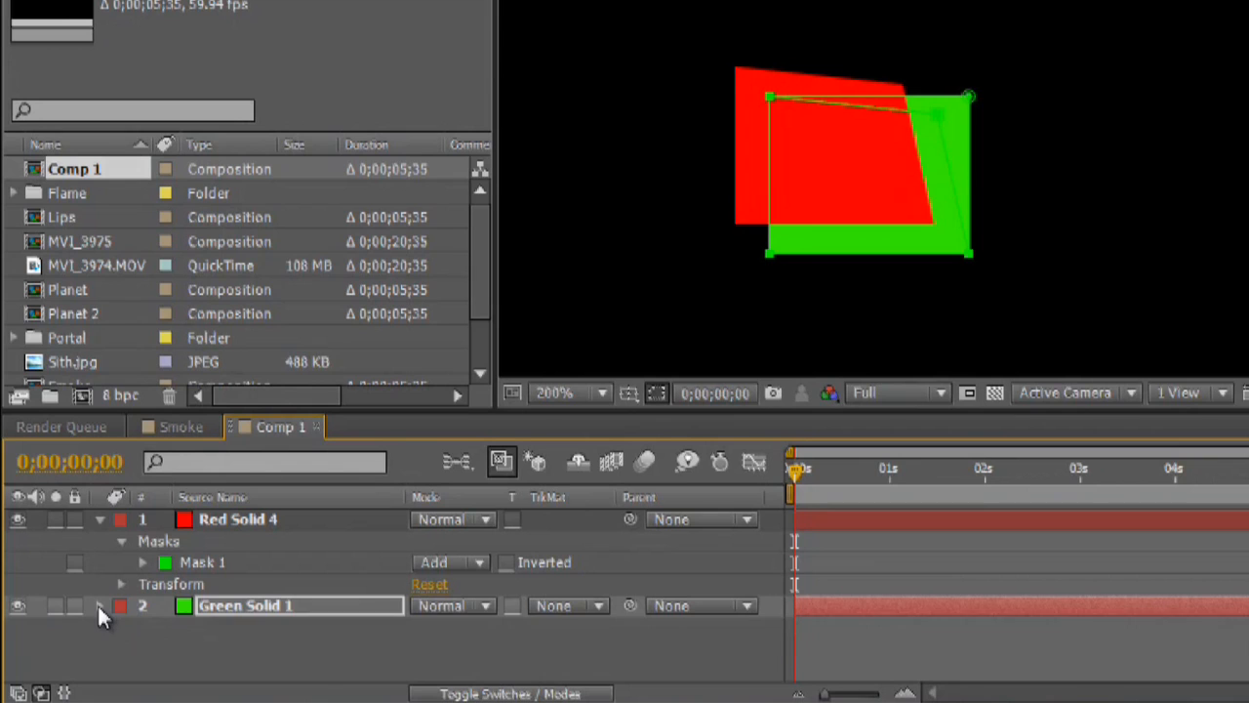
left_click(99, 605)
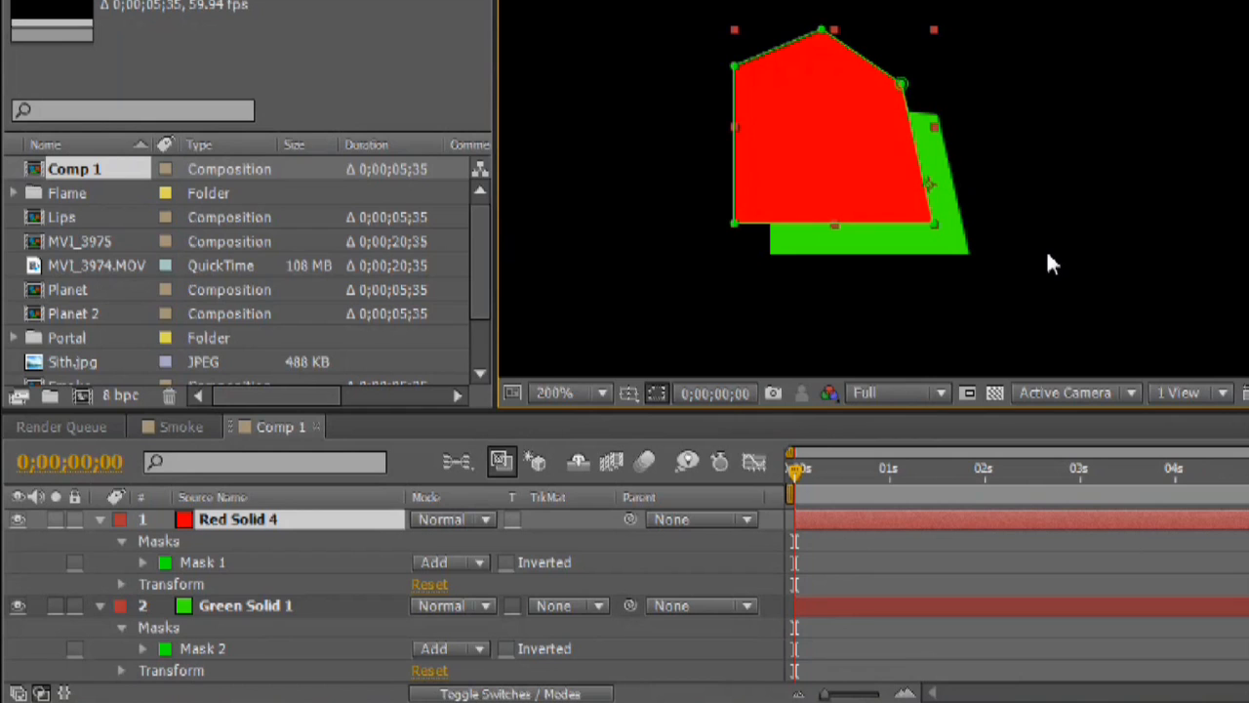
mouse_move(824, 55)
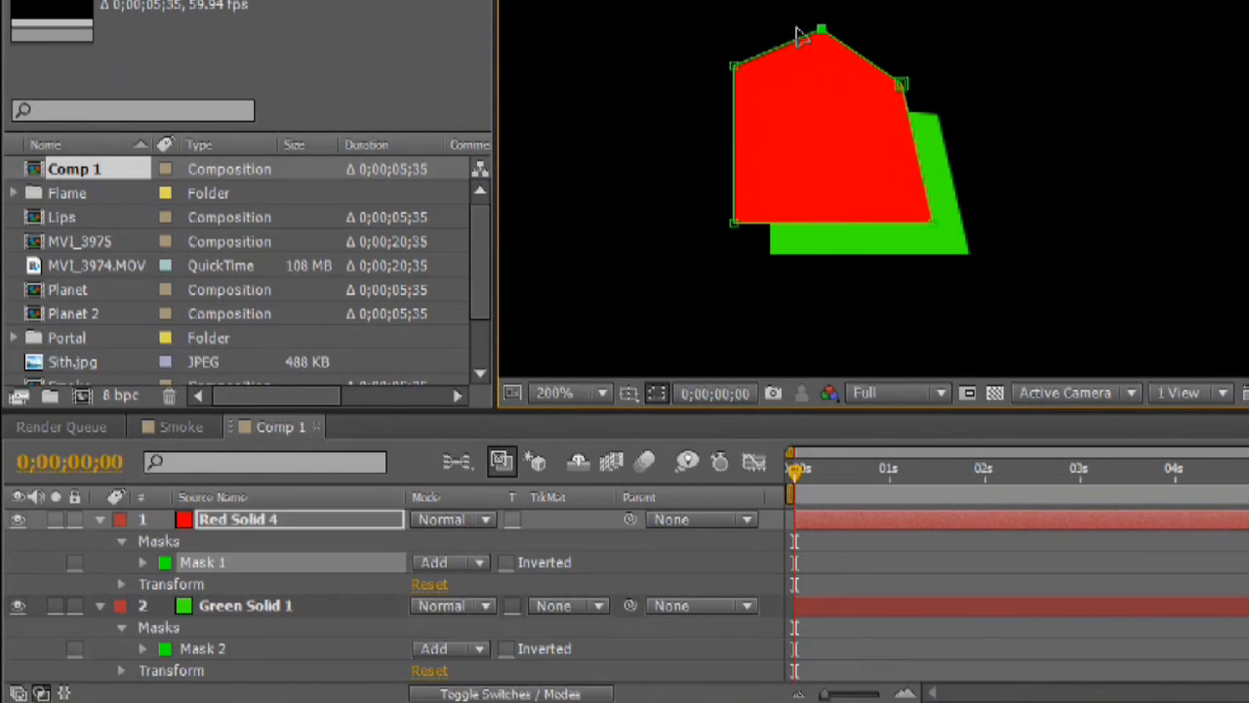
mouse_move(866, 93)
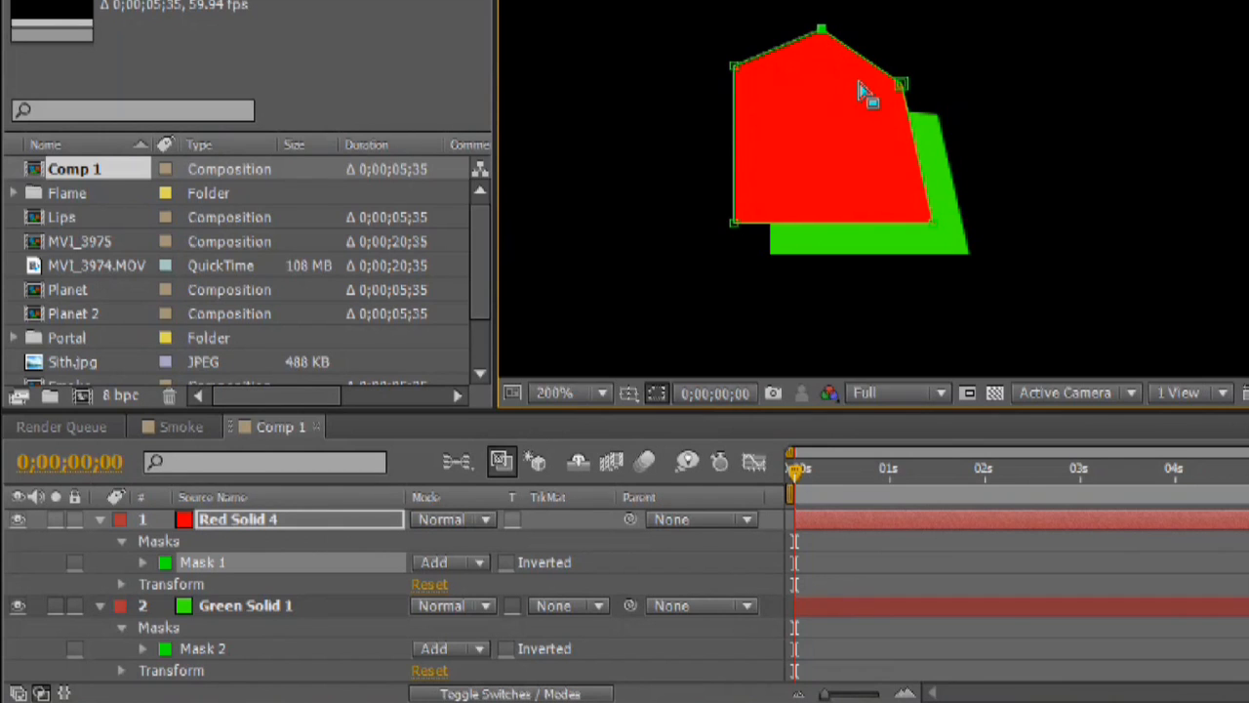
mouse_move(263, 609)
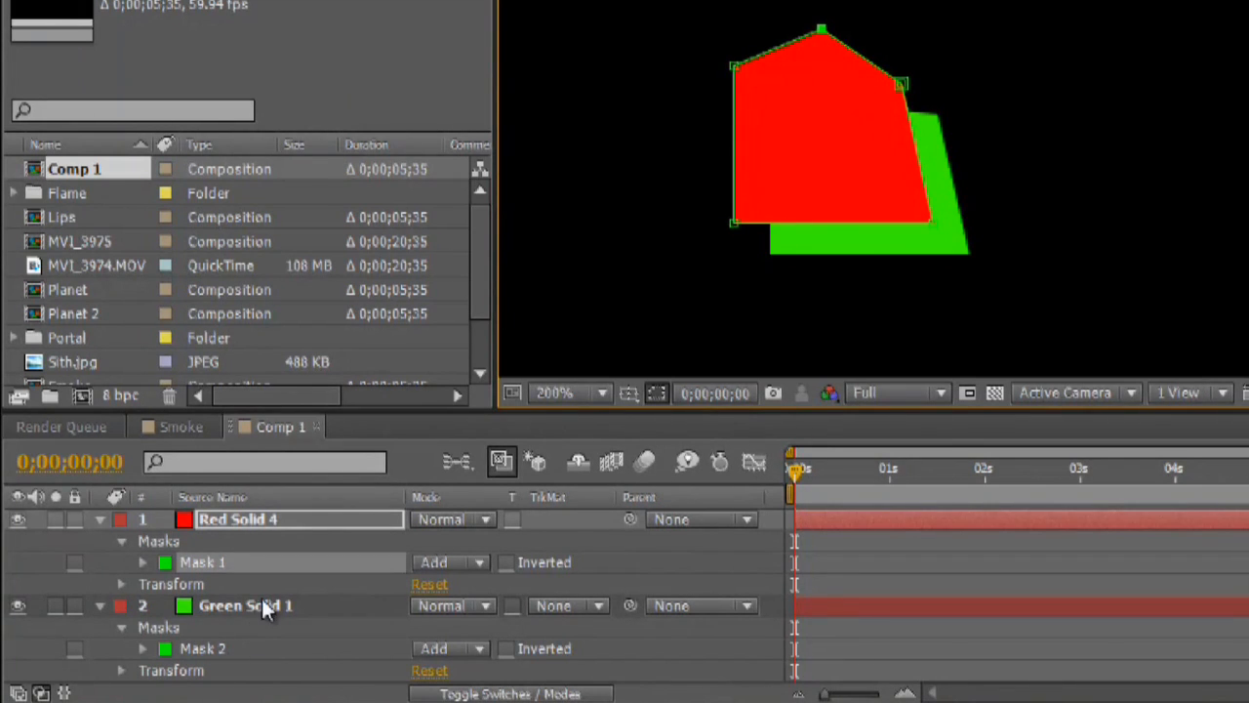